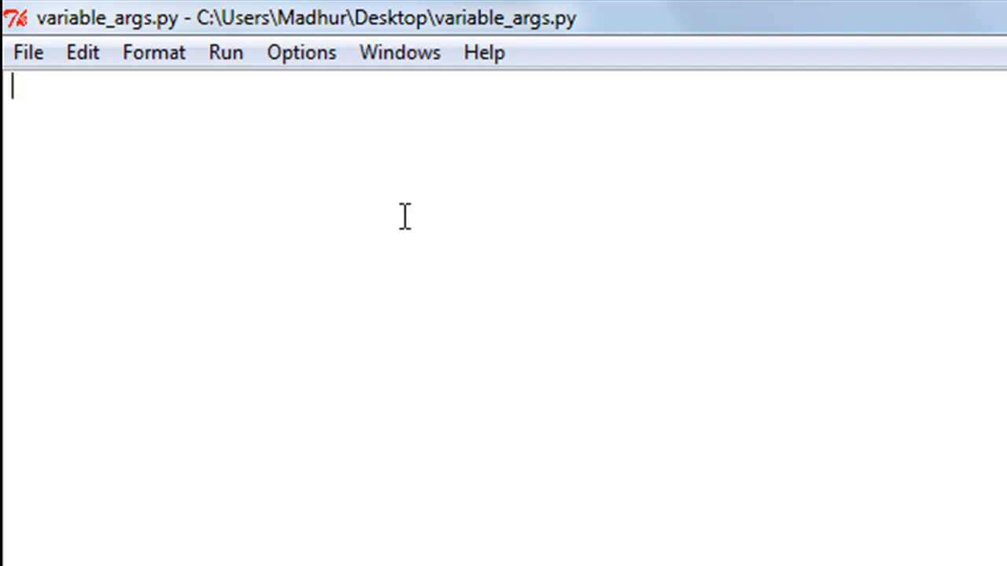
Step: Type the function header def variable(*mytuple): in variable_args.py
{"action": "type", "text": "def"}
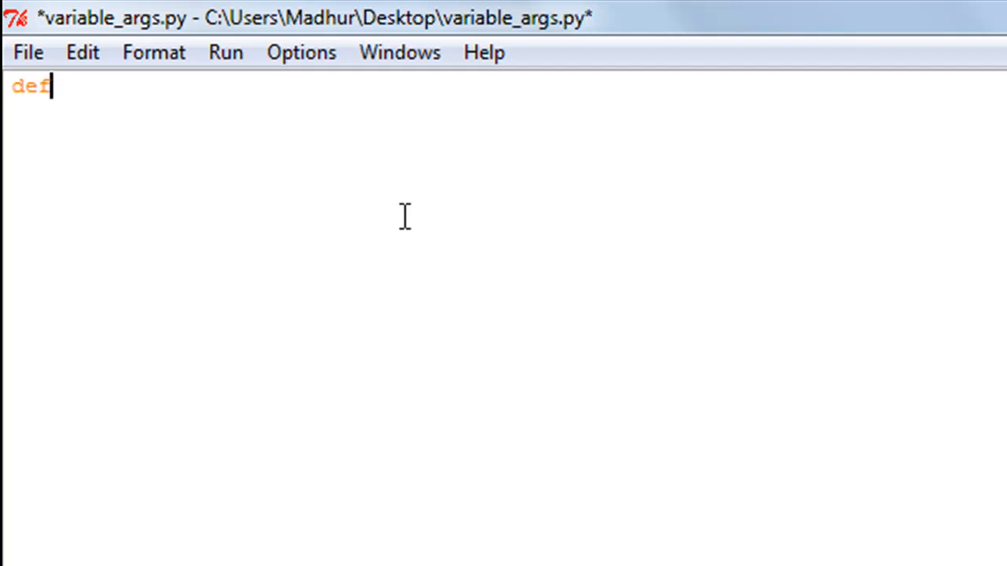
{"action": "type", "text": "vari"}
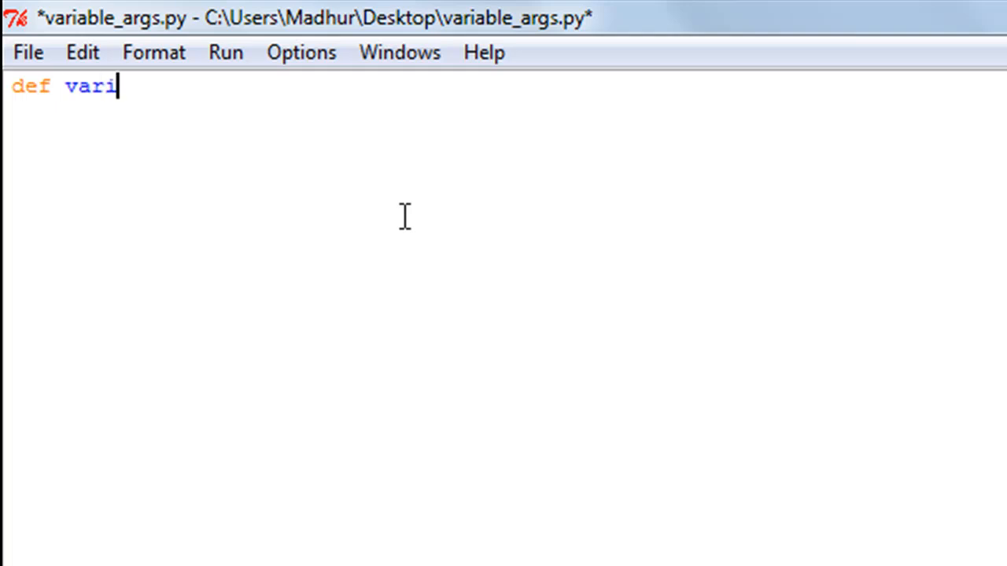
{"action": "type", "text": "able()"}
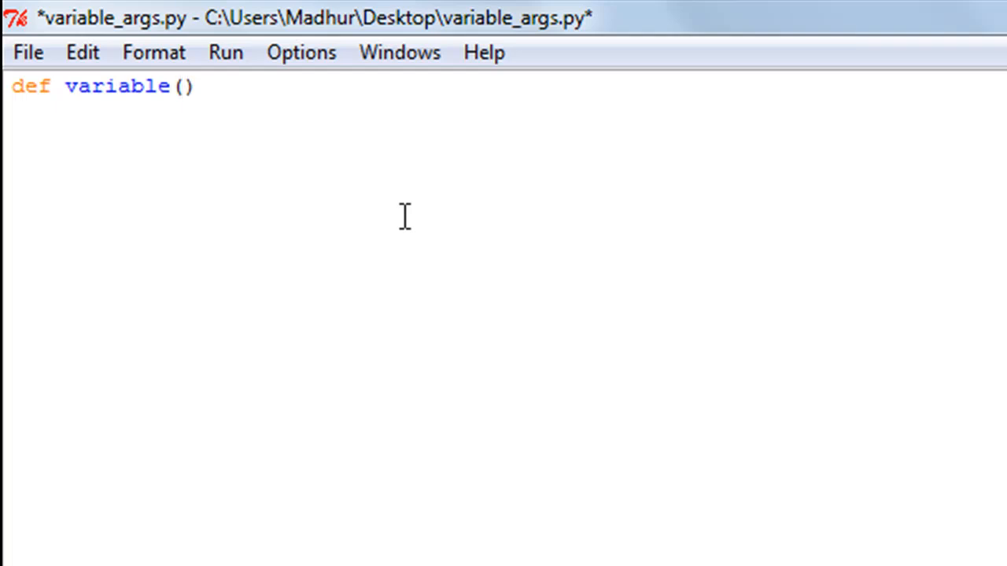
{"action": "mouse_move", "coordinate": [276, 108]}
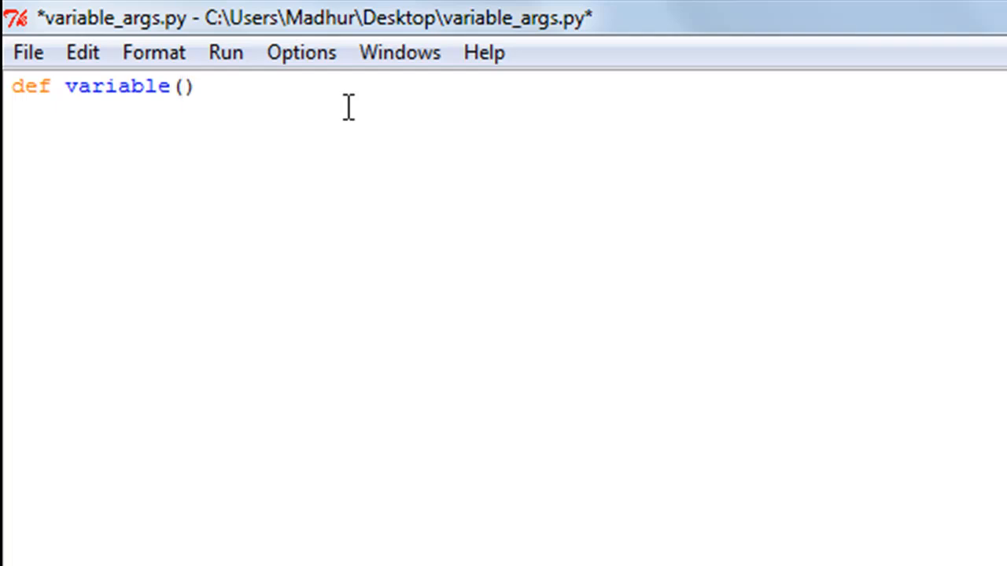
{"action": "type", "text": "*"}
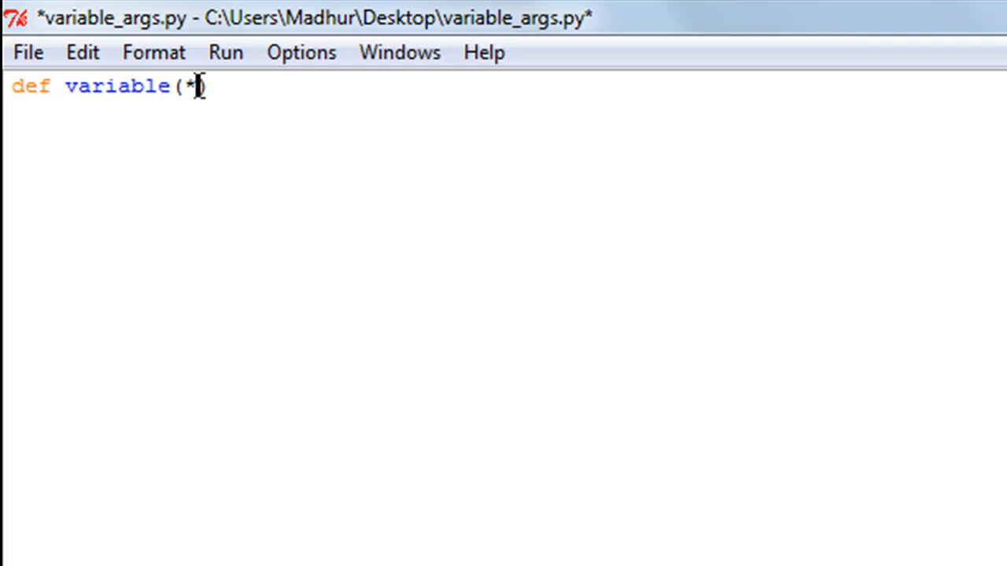
{"action": "mouse_move", "coordinate": [160, 106]}
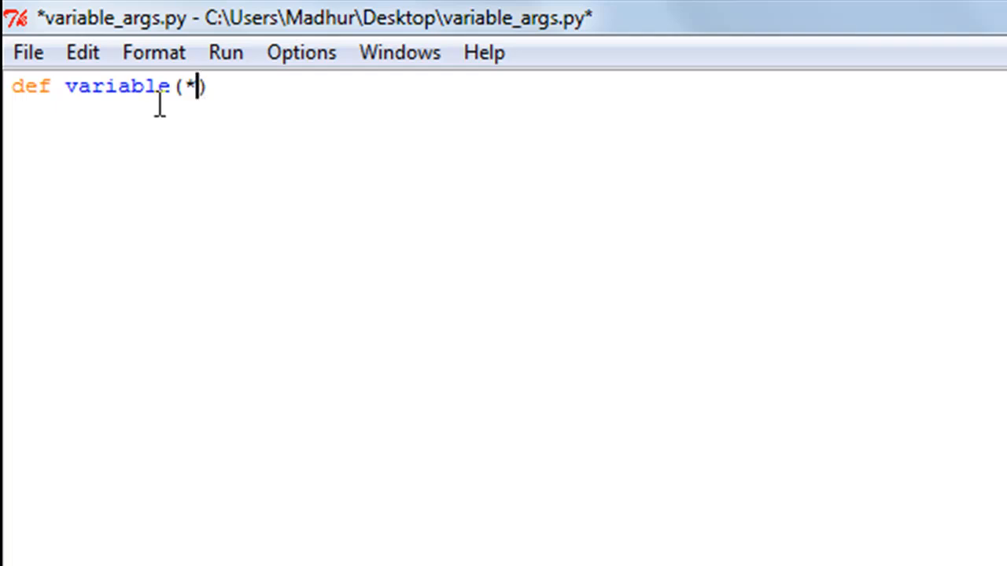
{"action": "mouse_move", "coordinate": [220, 110]}
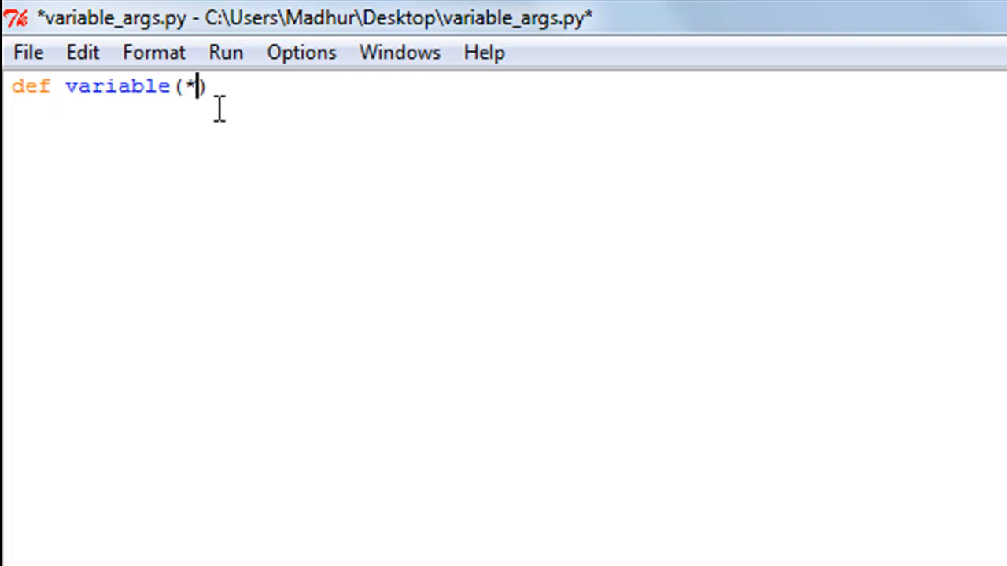
{"action": "type", "text": ")"}
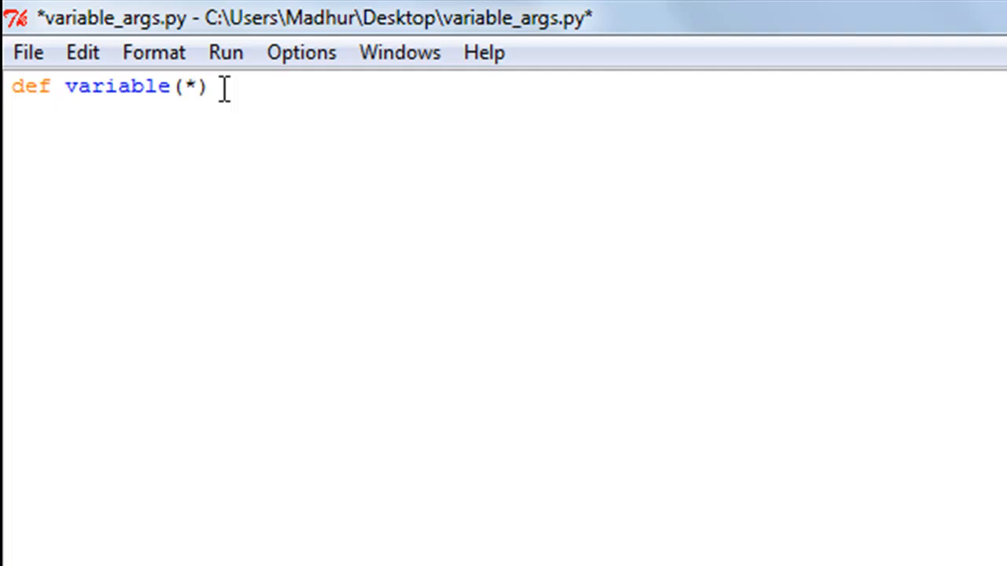
{"action": "type", "text": "mytuple"}
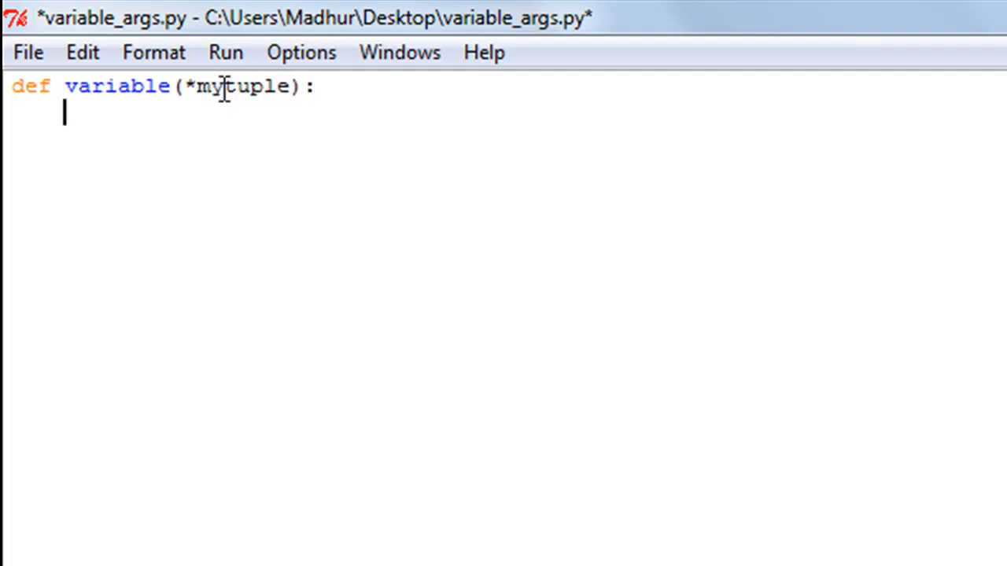
Step: Write the loop body: for var in mytuple: print(var)
{"action": "type", "text": "for"}
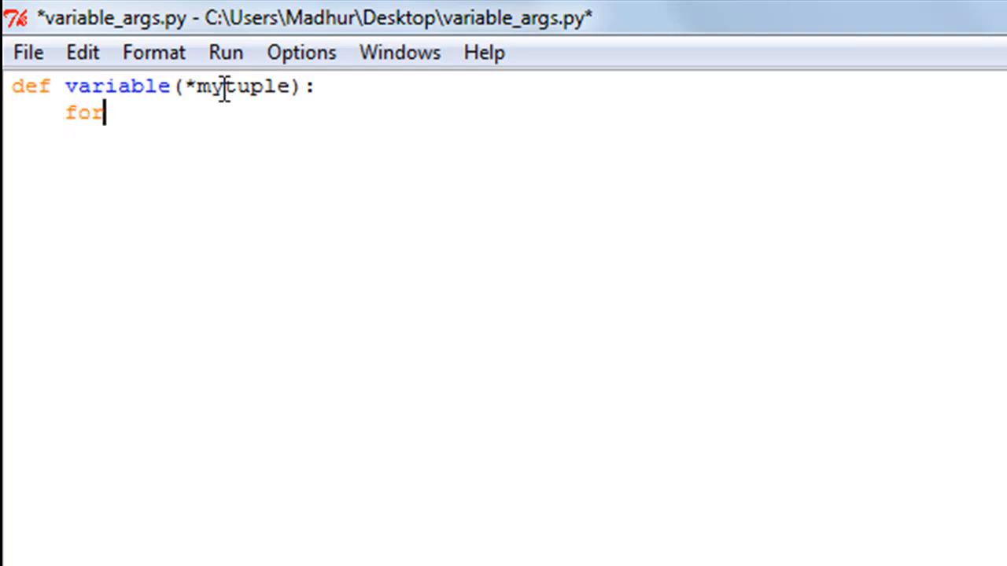
{"action": "mouse_move", "coordinate": [177, 113]}
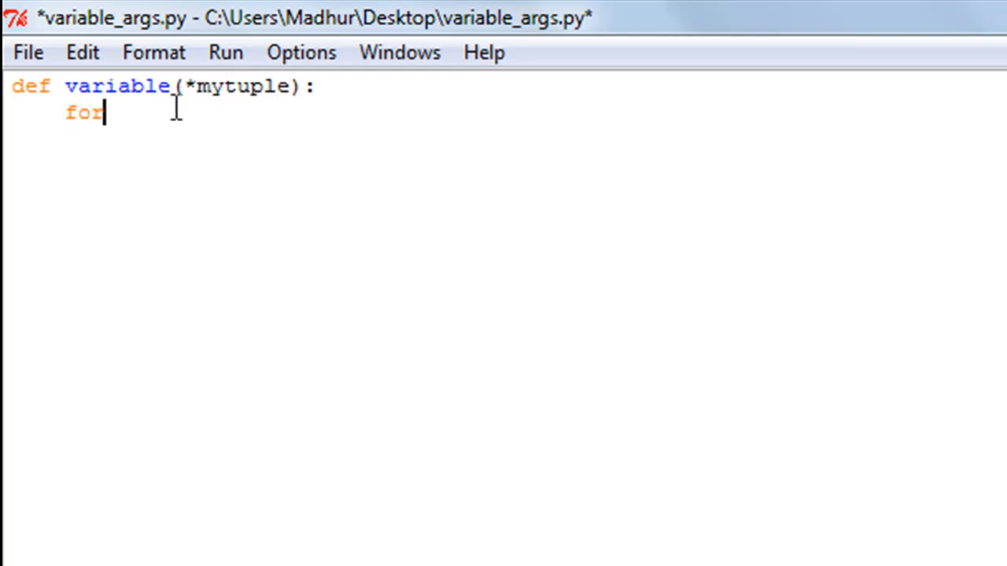
{"action": "mouse_move", "coordinate": [276, 150]}
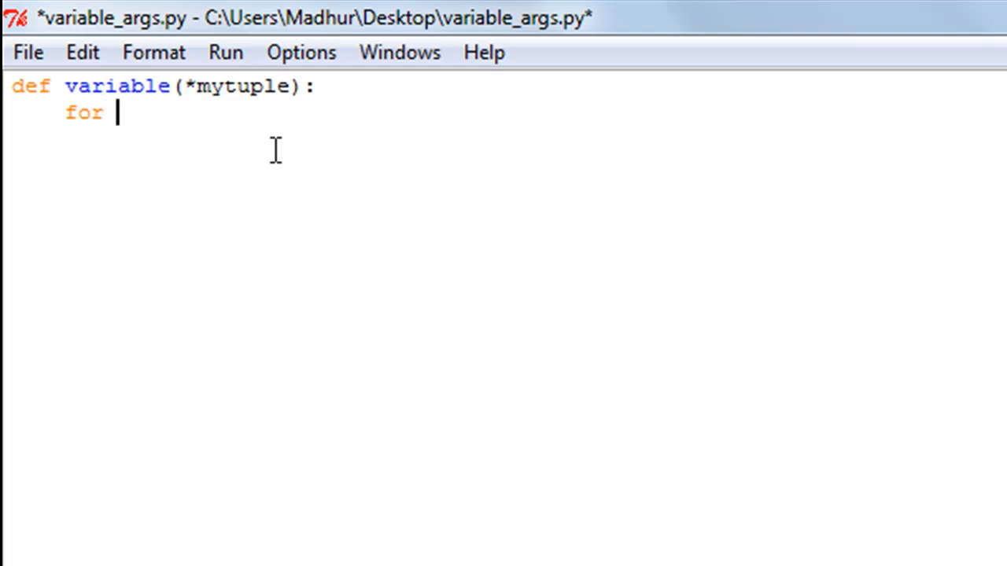
{"action": "type", "text": "var"}
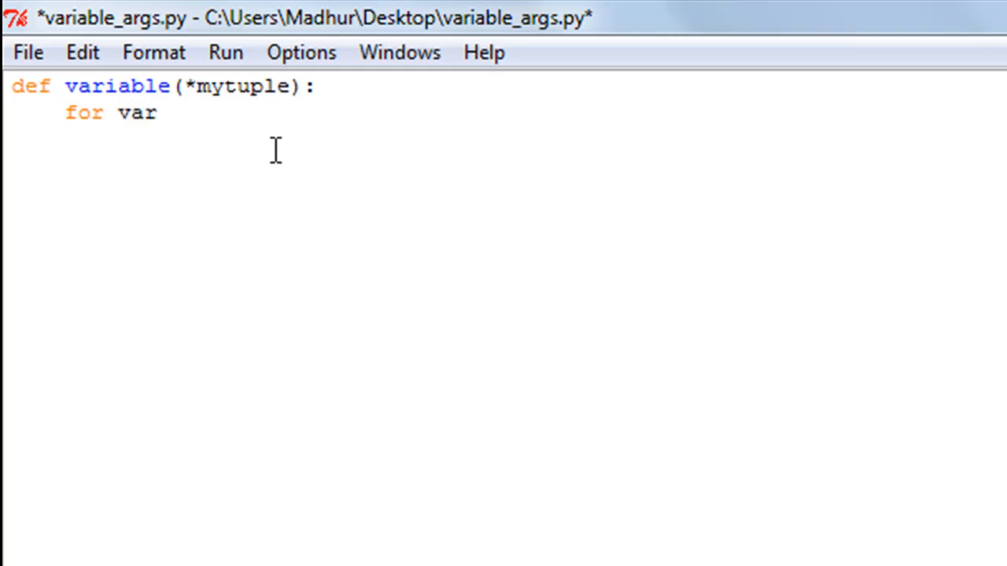
{"action": "type", "text": "in"}
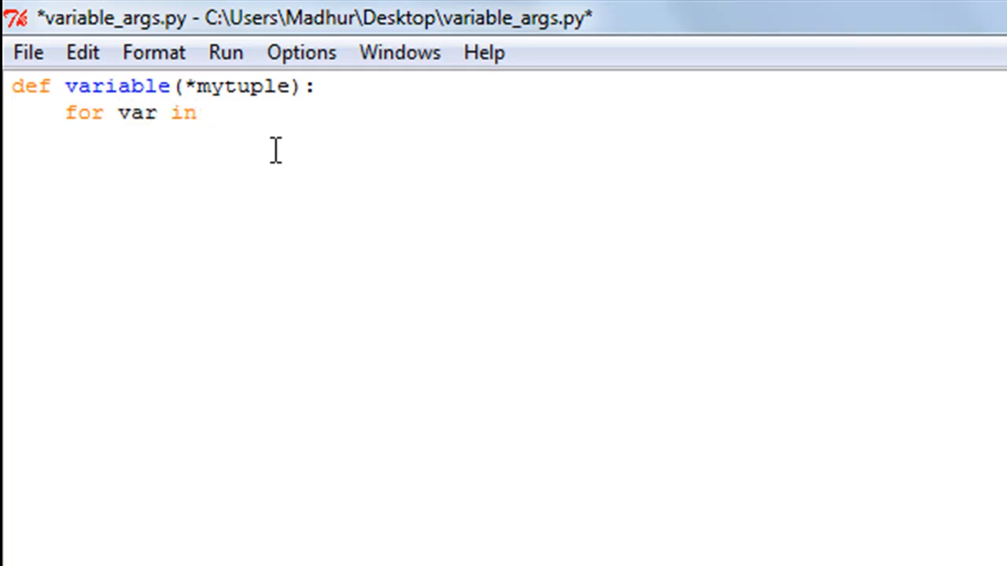
{"action": "type", "text": "m"}
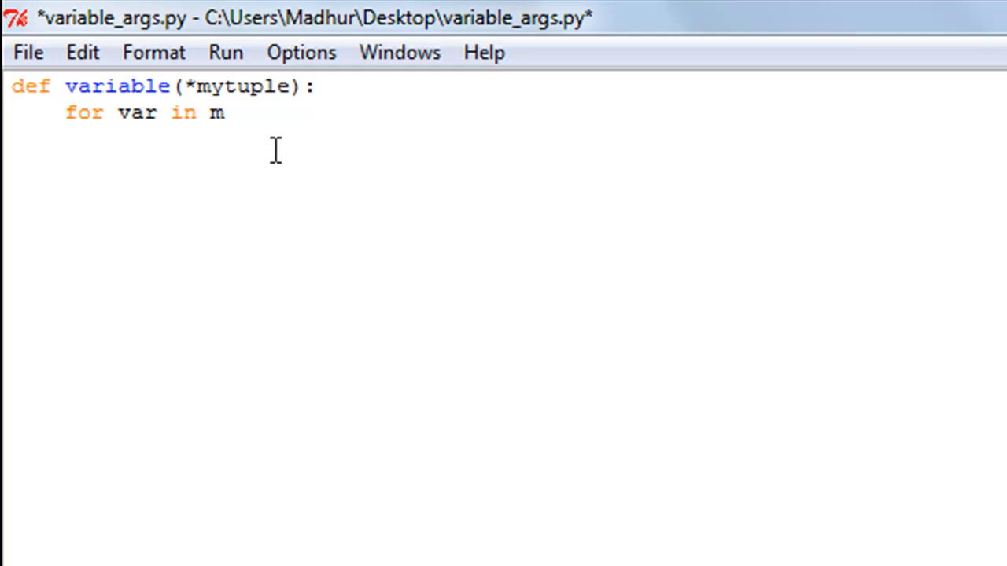
{"action": "type", "text": "ytuple"}
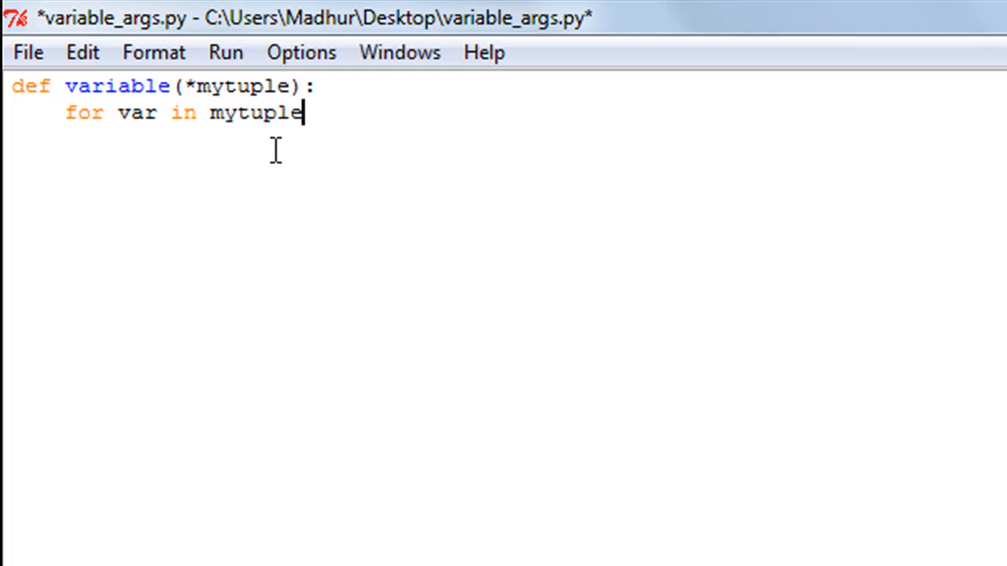
{"action": "type", "text": ":"}
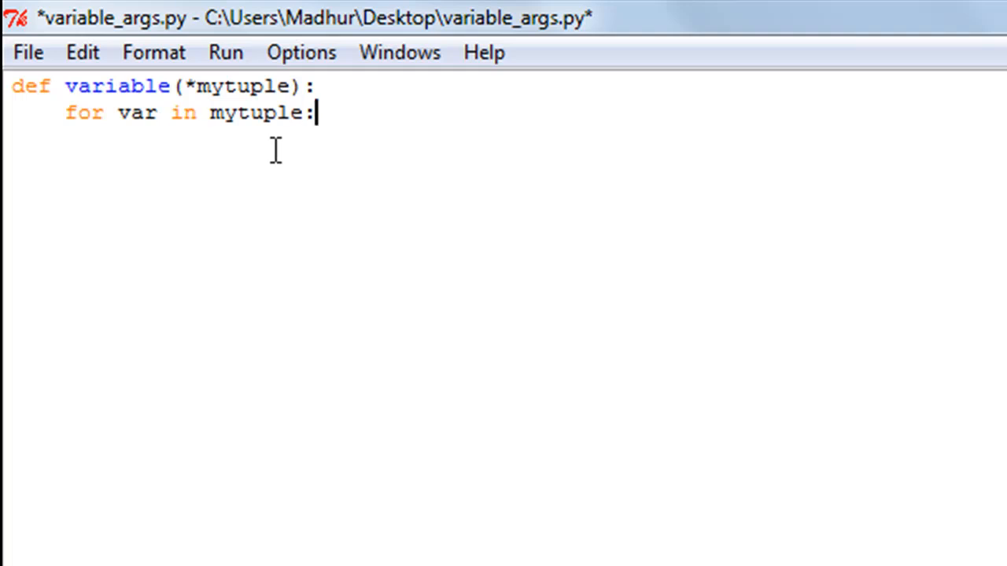
{"action": "key", "text": "Return"}
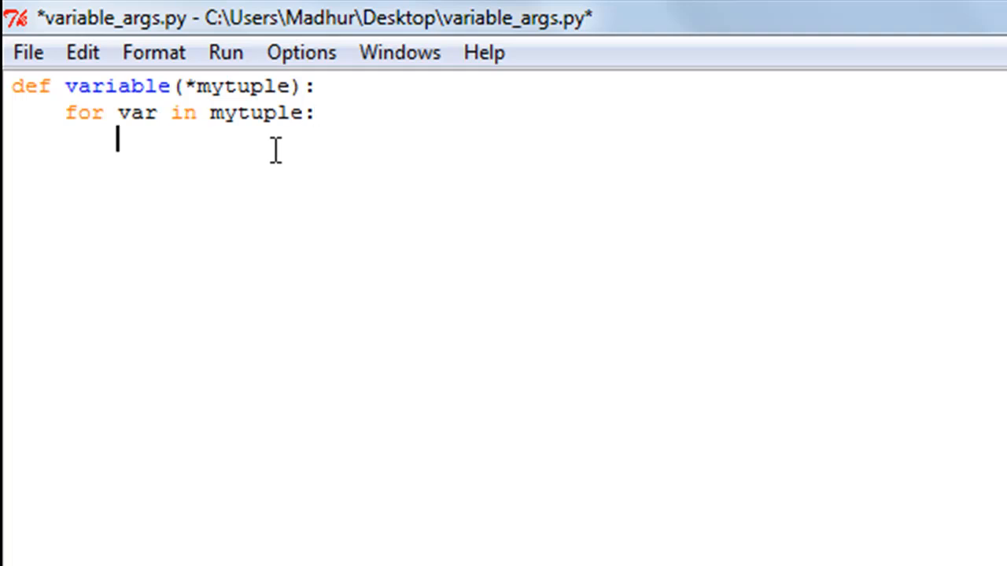
{"action": "type", "text": "print()"}
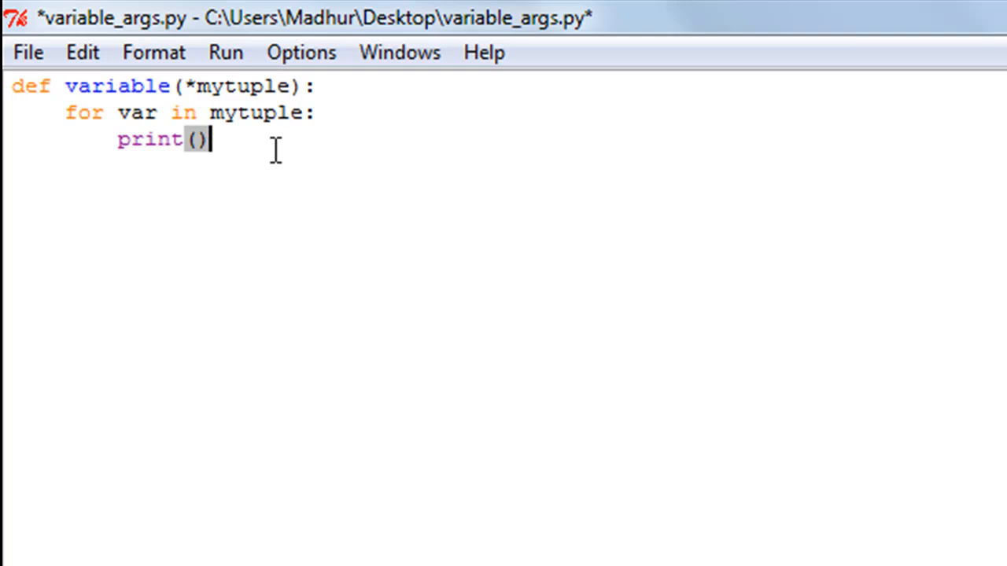
{"action": "type", "text": "var"}
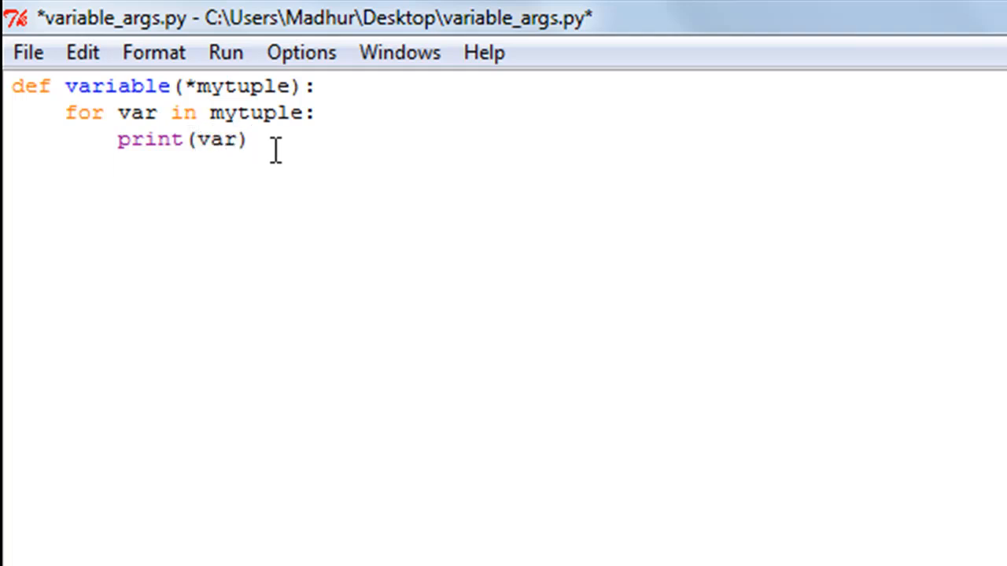
Step: Add a return statement and the call variable(10) below the function
{"action": "type", "text": "ret"}
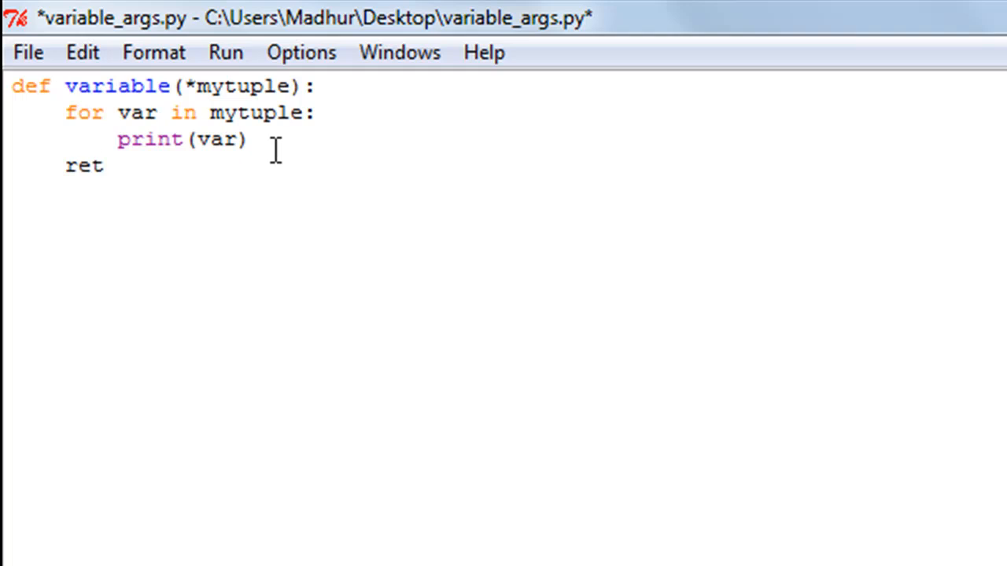
{"action": "type", "text": "urn"}
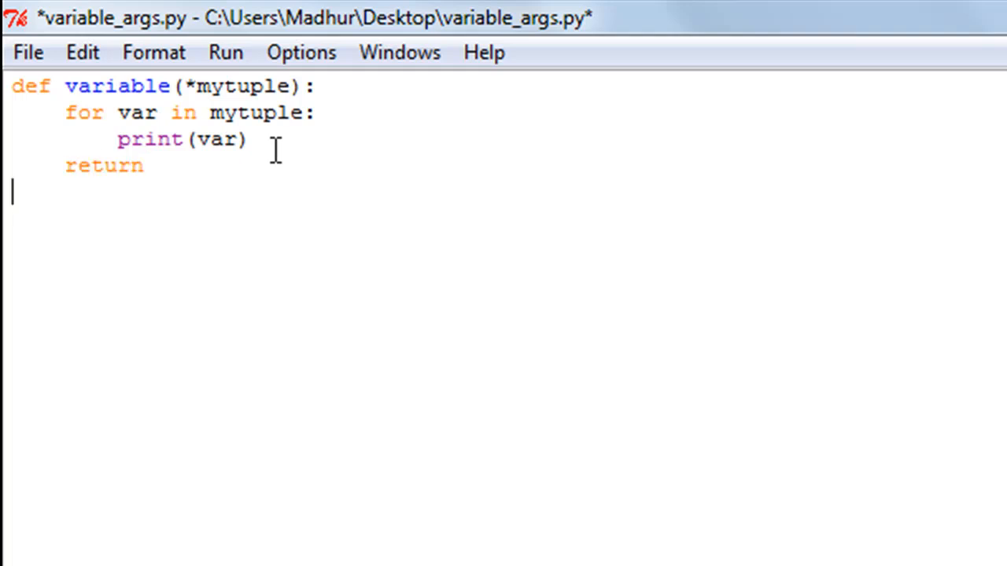
{"action": "type", "text": "variable"}
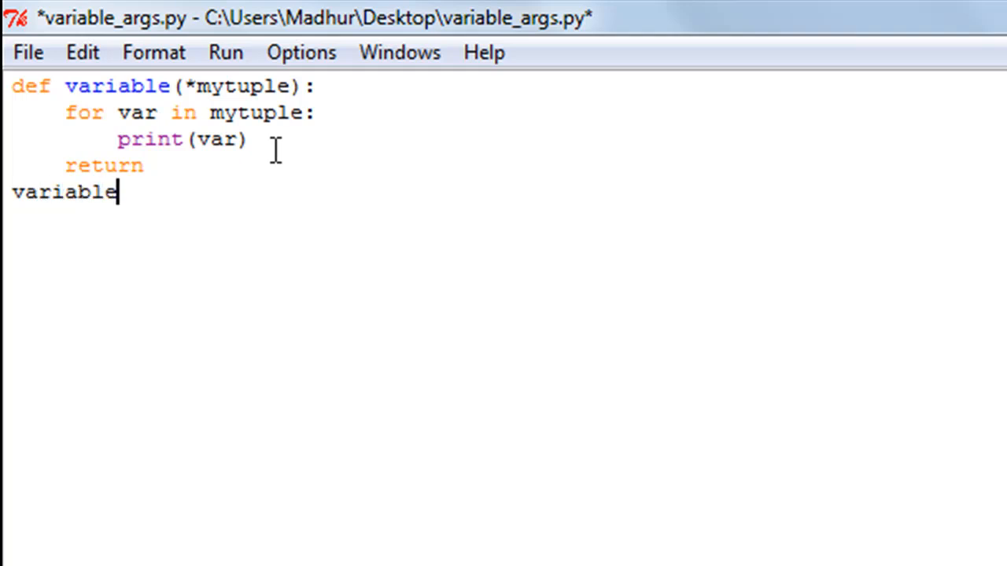
{"action": "type", "text": "(1)"}
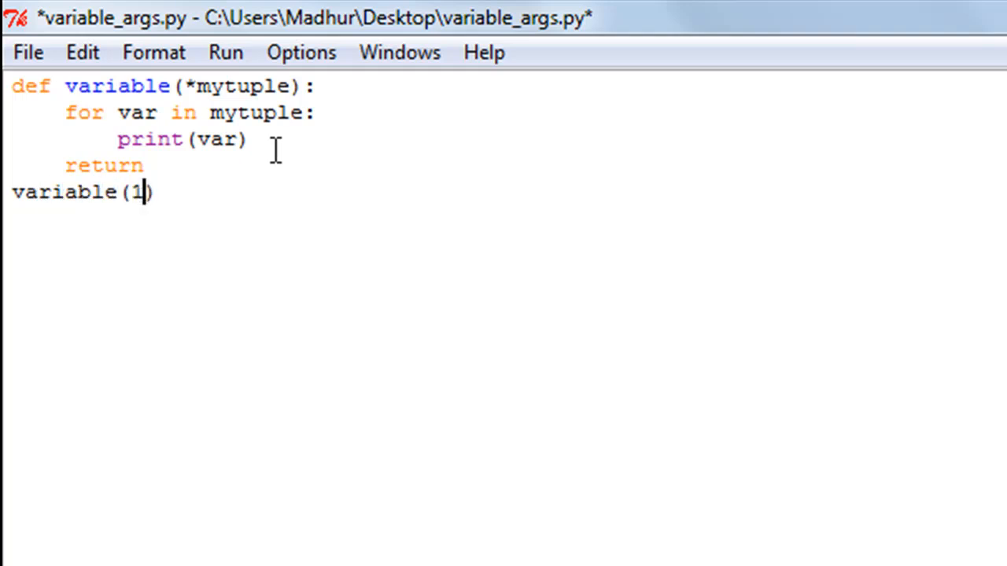
{"action": "type", "text": "0"}
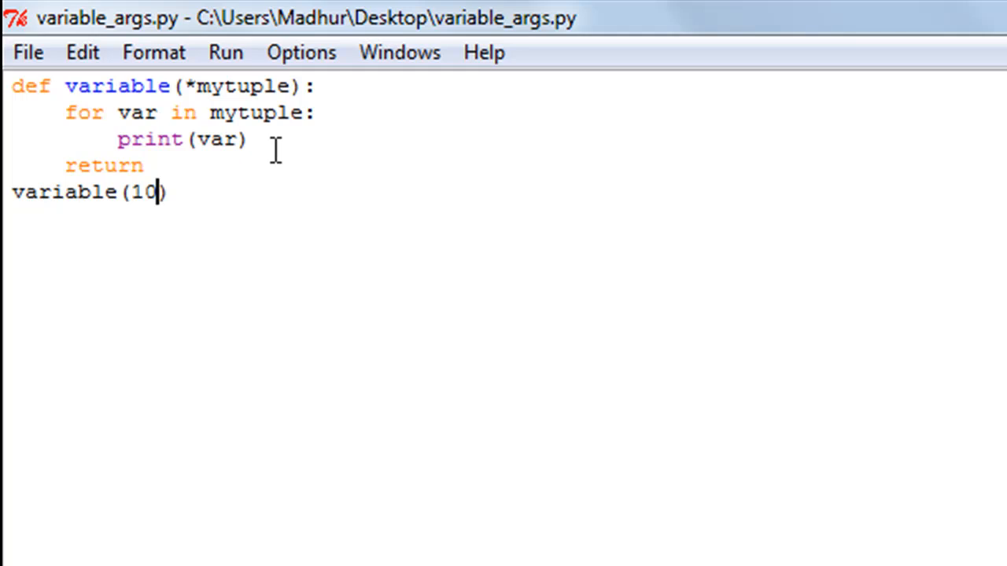
Step: Run the script, then call variable(10,20,30,40,50) in the shell
{"action": "key", "text": "F5"}
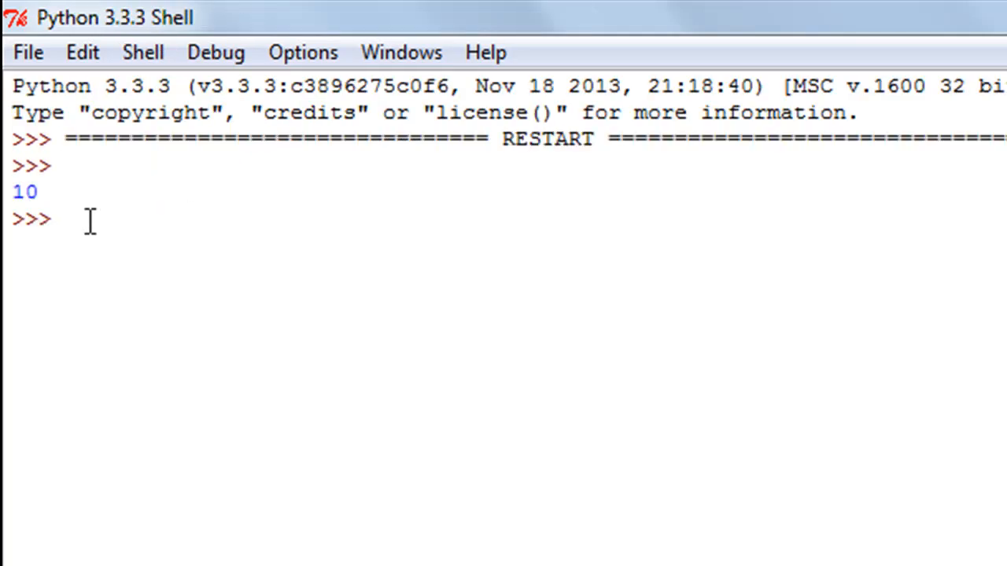
{"action": "type", "text": "va"}
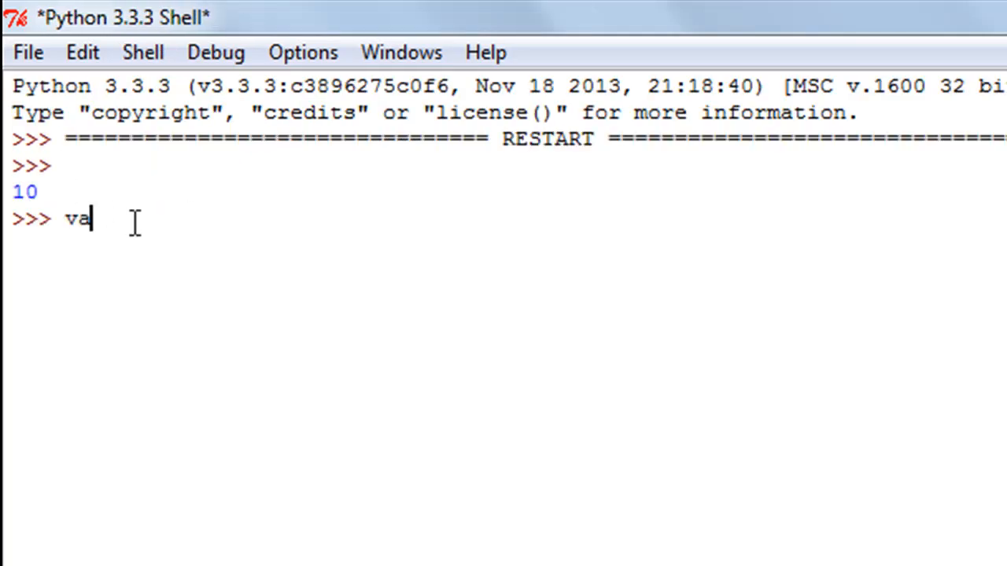
{"action": "type", "text": "riable()"}
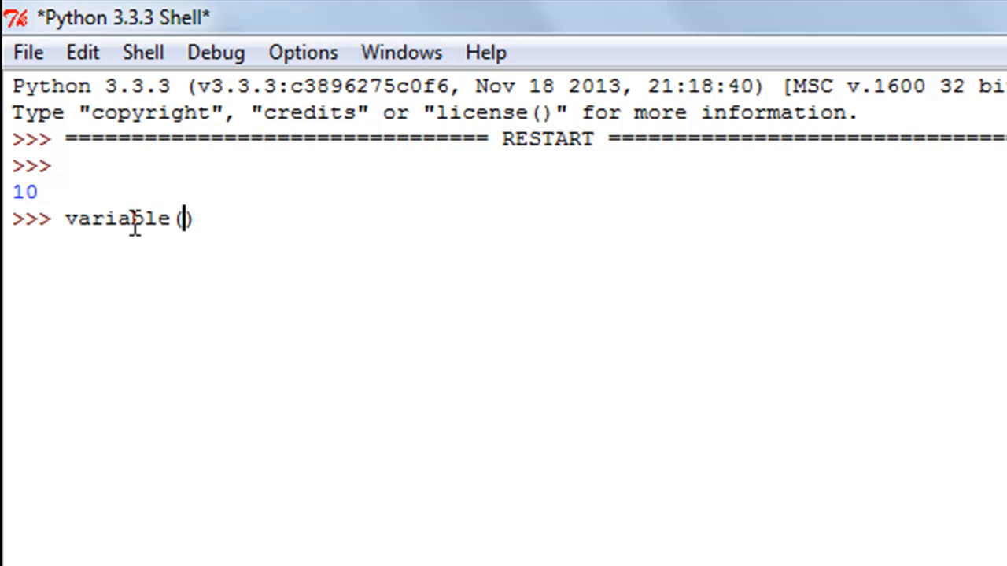
{"action": "type", "text": "10,20,"}
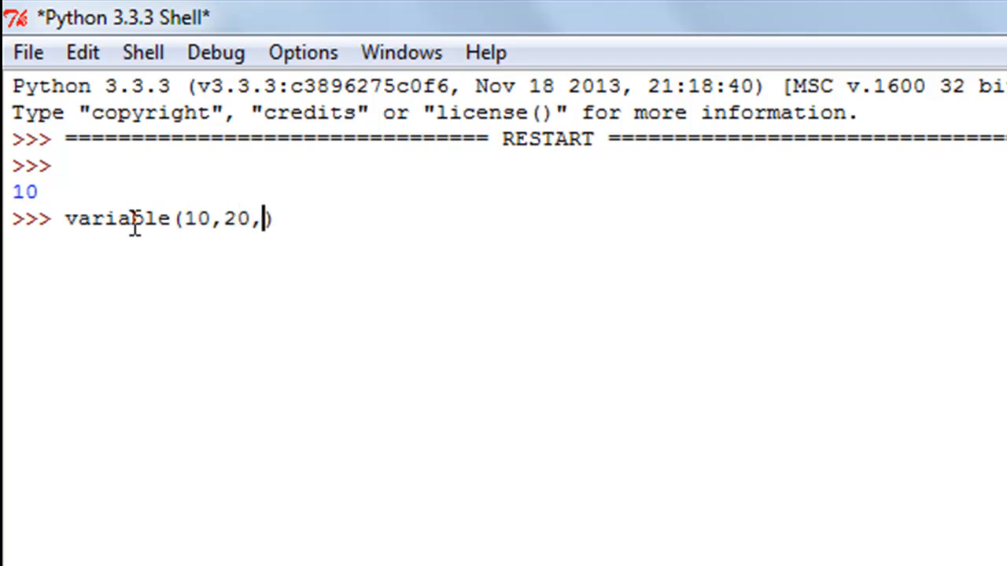
{"action": "type", "text": "30,40,"}
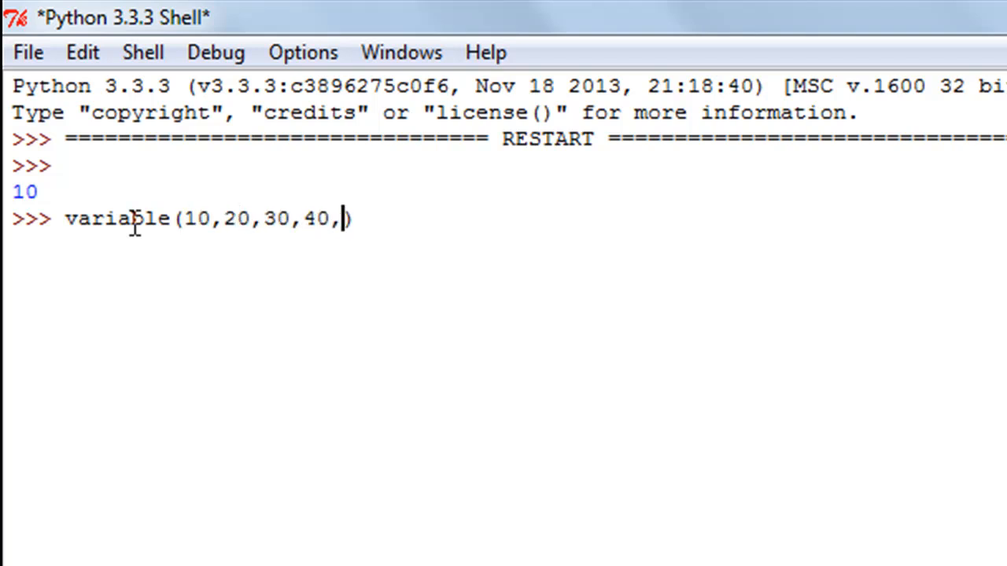
{"action": "type", "text": "50)"}
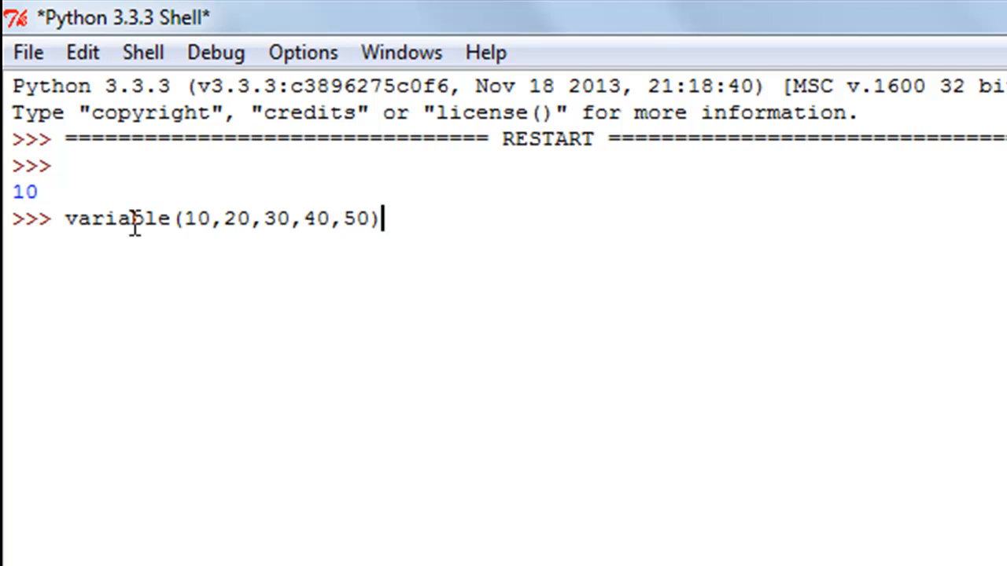
{"action": "key", "text": "Return"}
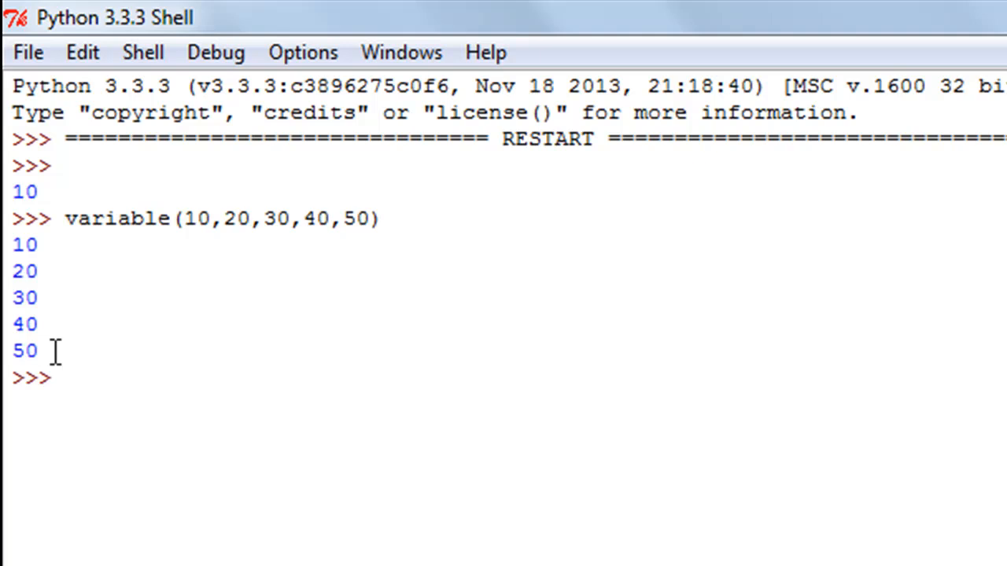
Step: Call variable("hello","world") in the shell to print both words
{"action": "type", "text": "vari"}
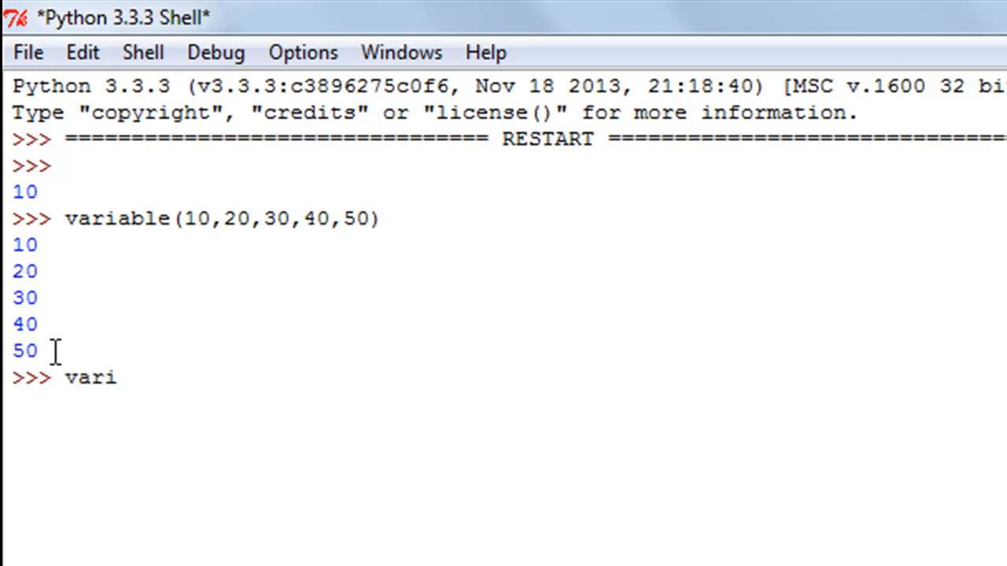
{"action": "type", "text": "able()"}
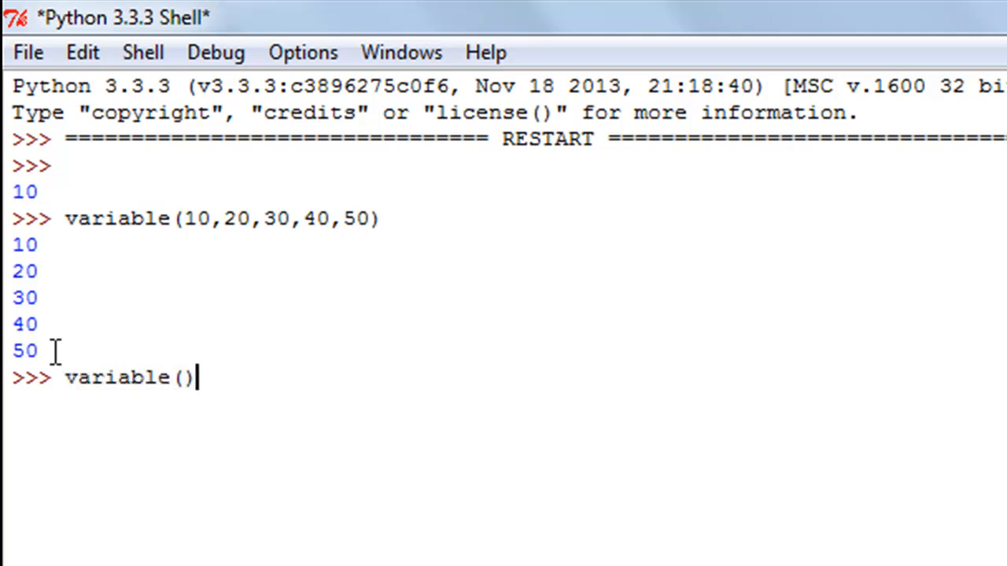
{"action": "type", "text": "\"\""}
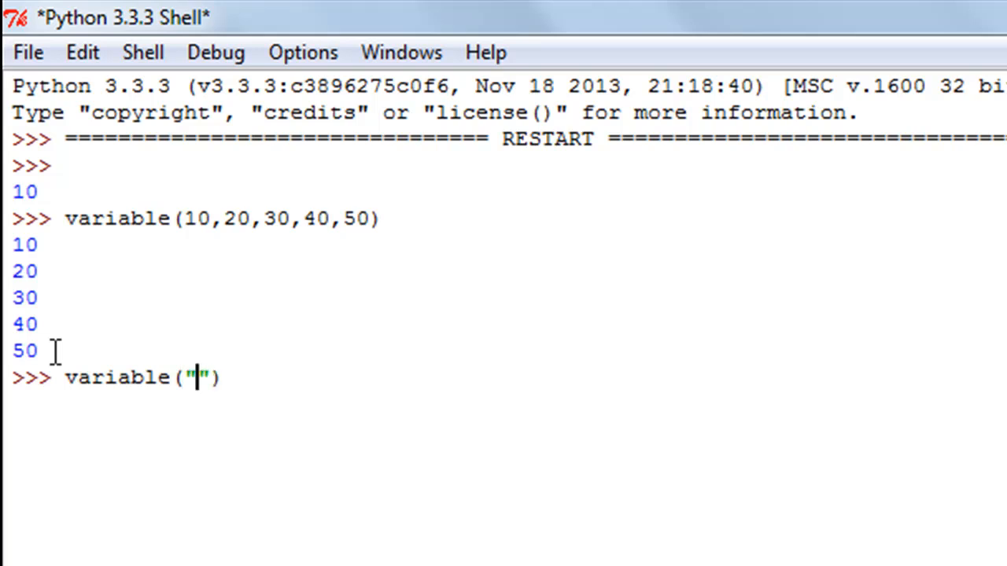
{"action": "type", "text": "hello"}
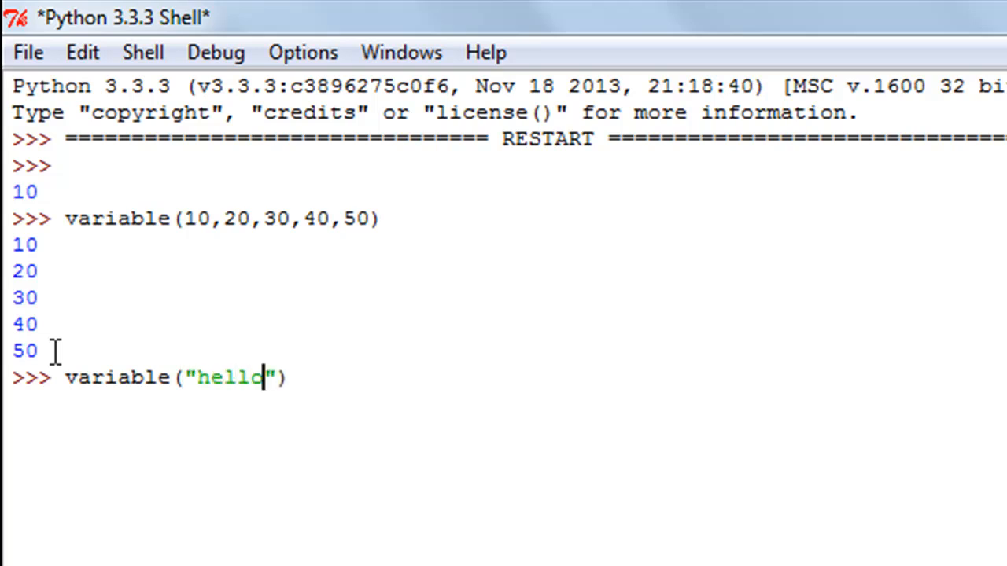
{"action": "type", "text": ",\""}
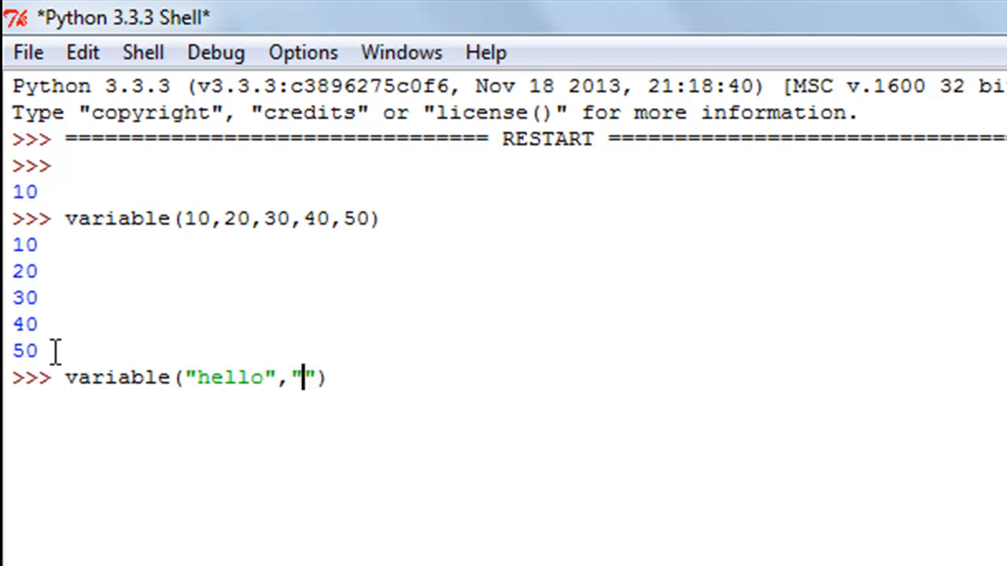
{"action": "key", "text": "Return"}
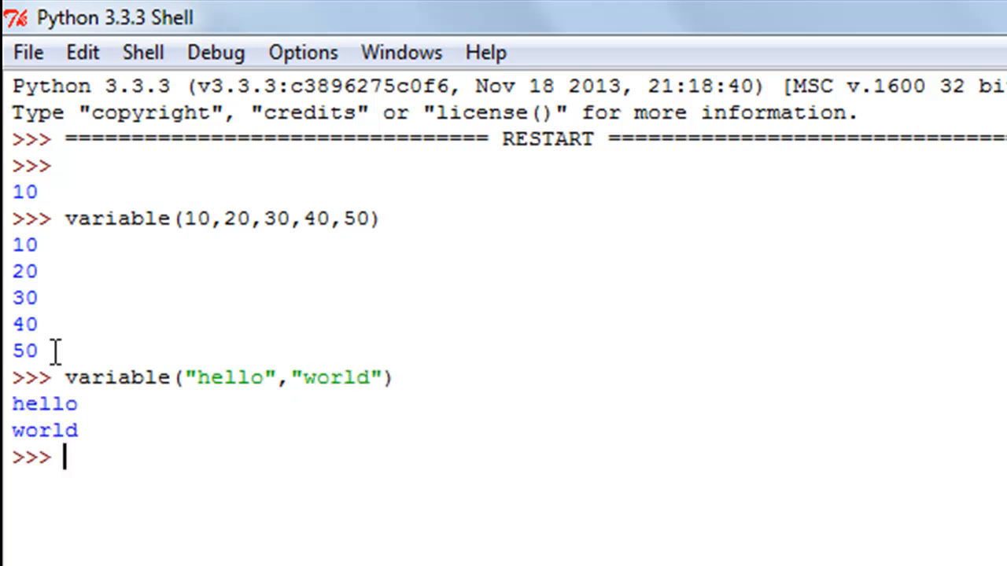
{"action": "mouse_move", "coordinate": [208, 447]}
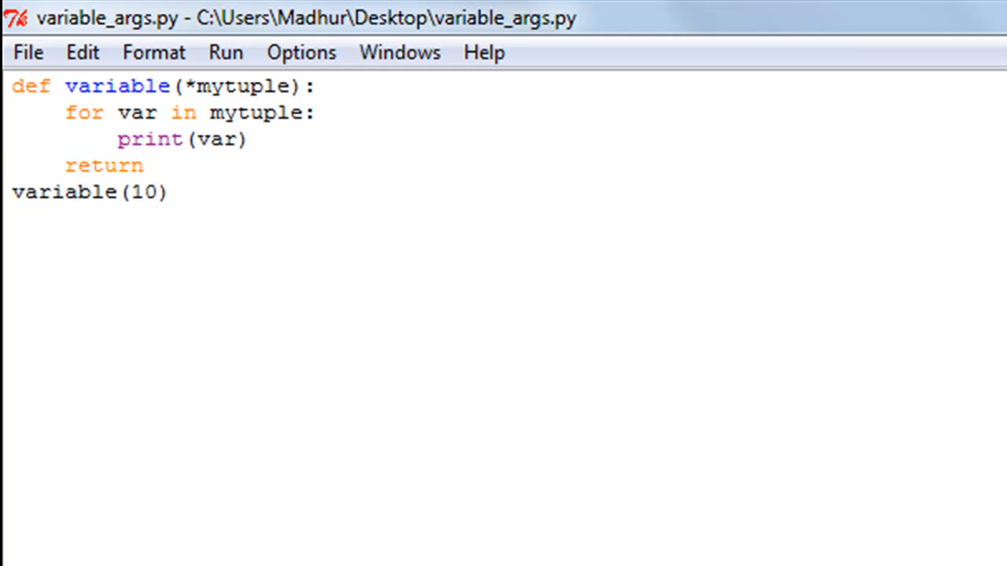
Step: Place the cursor after 10 in the variable(10) call line
{"action": "left_click", "coordinate": [157, 193]}
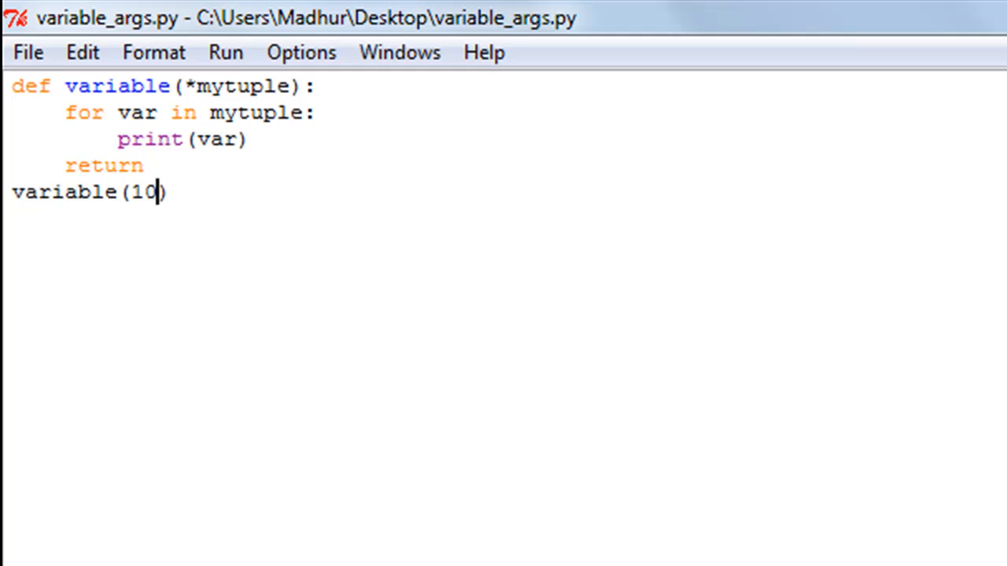
{"action": "mouse_move", "coordinate": [789, 471]}
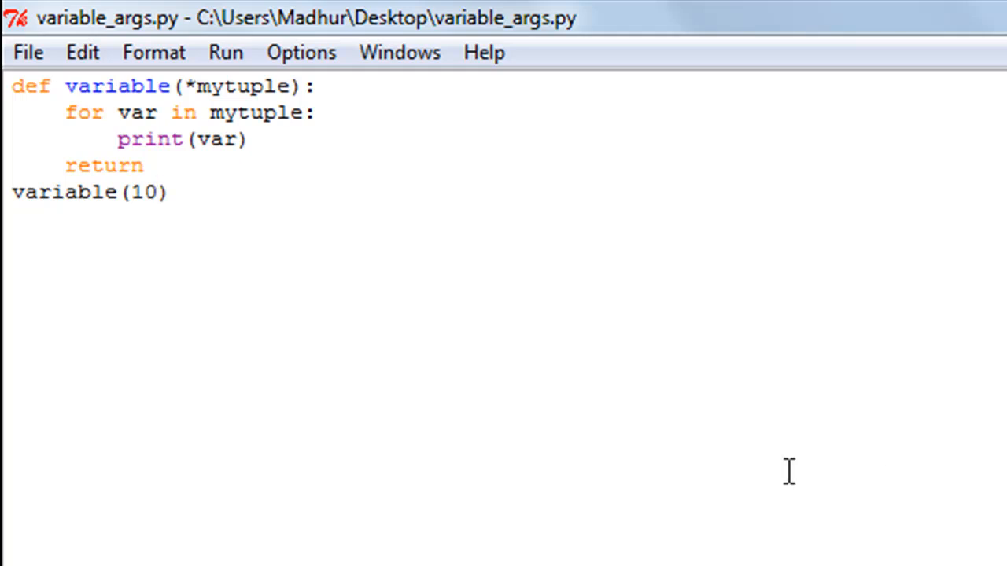
{"action": "mouse_move", "coordinate": [143, 258]}
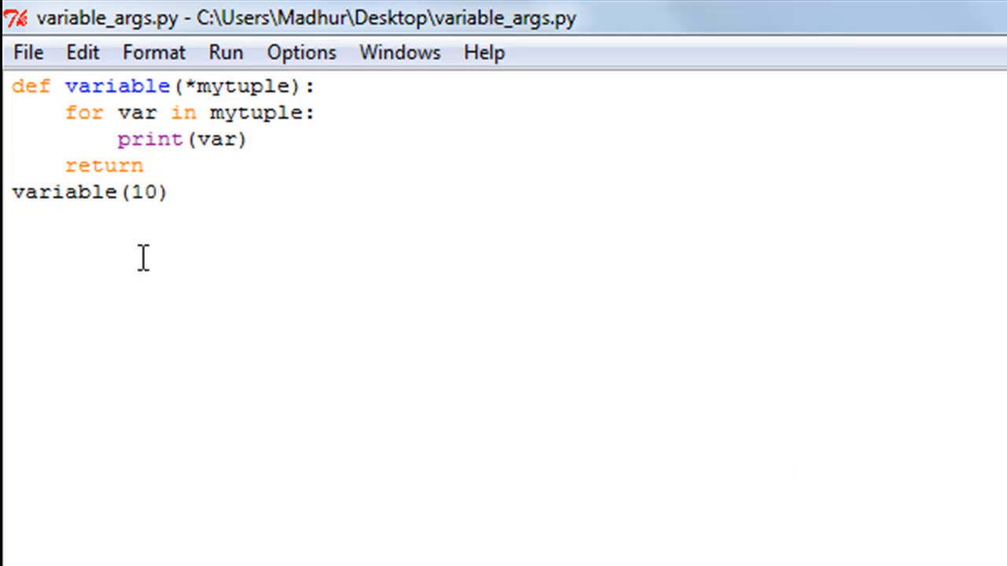
{"action": "left_click", "coordinate": [153, 192]}
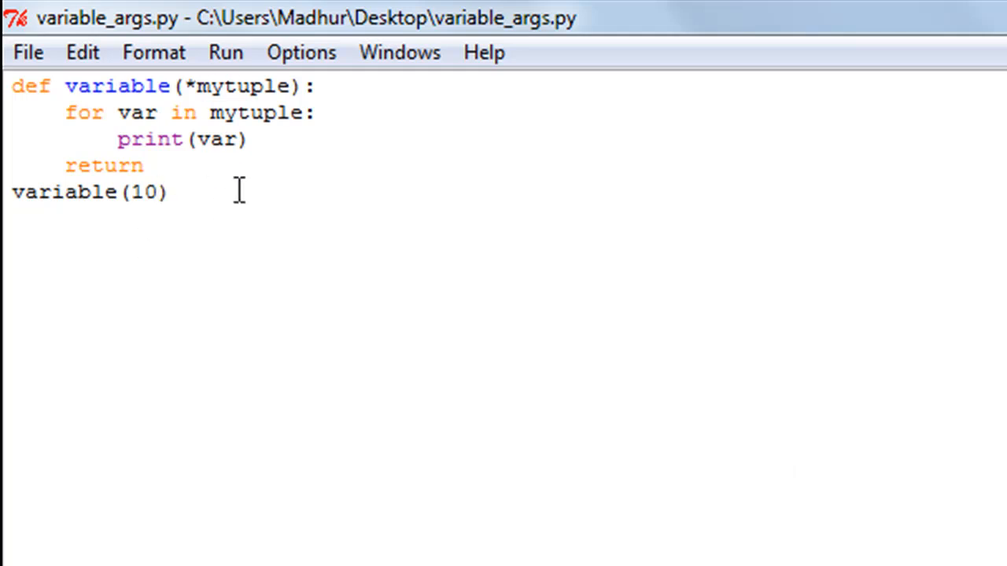
{"action": "left_click", "coordinate": [155, 192]}
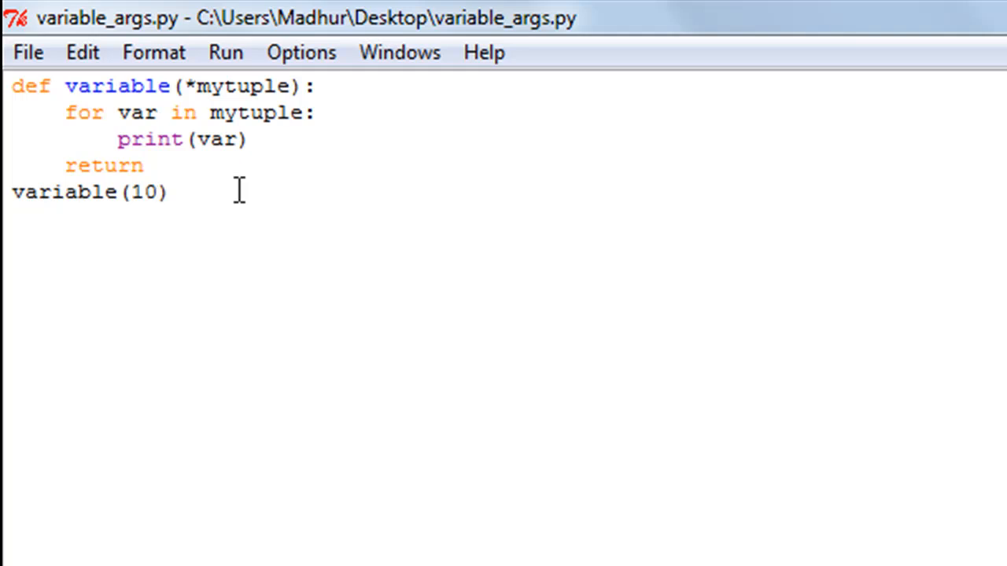
{"action": "left_click", "coordinate": [154, 192]}
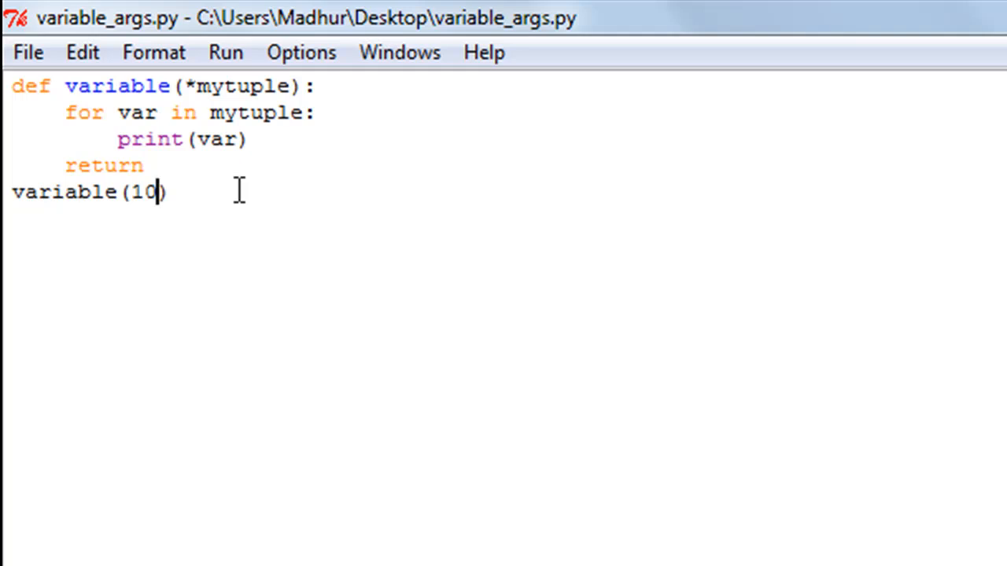